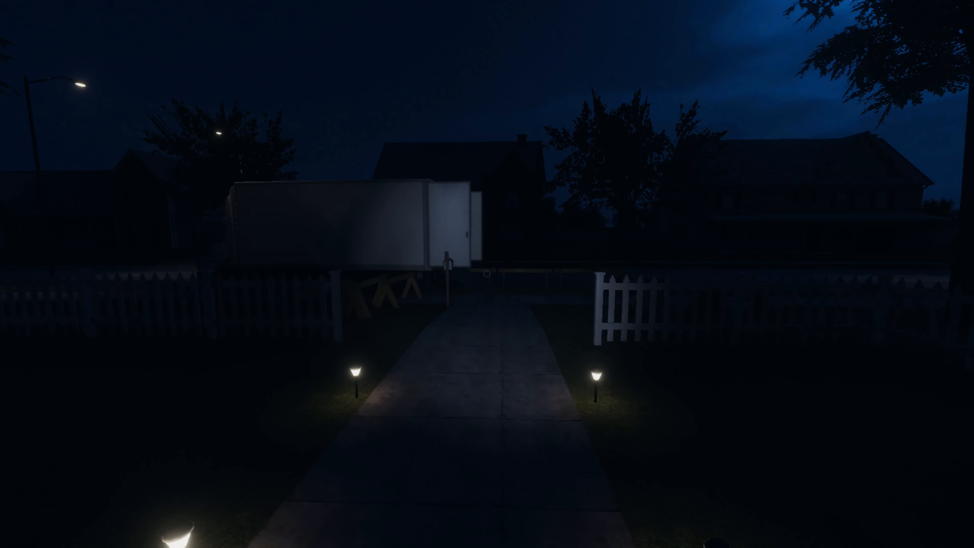
{"action": "mouse_move", "coordinate": [487, 274]}
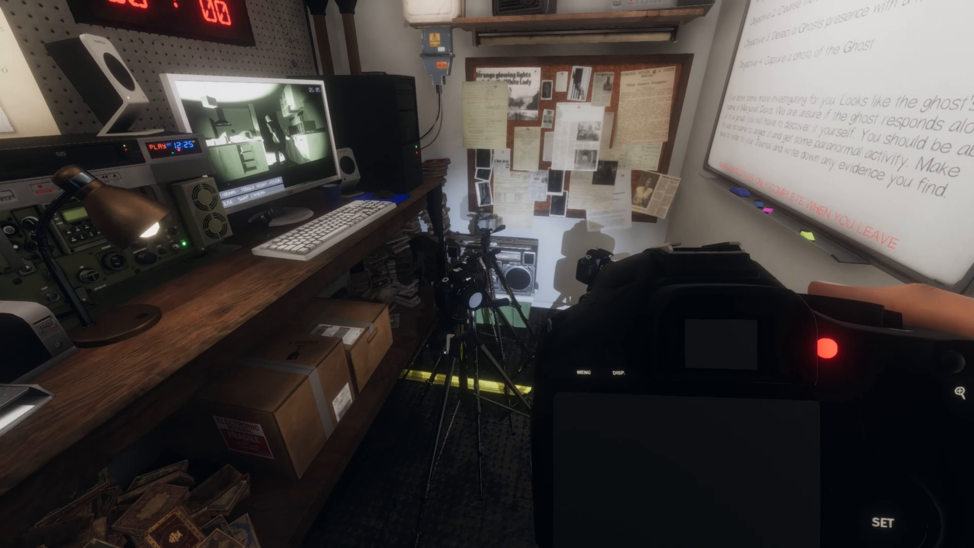
{"action": "mouse_move", "coordinate": [487, 274]}
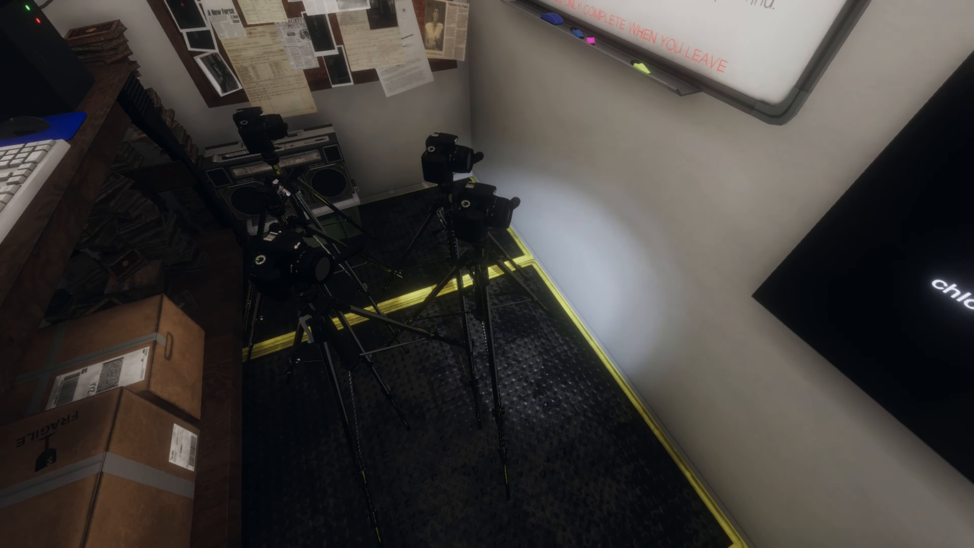
{"action": "mouse_move", "coordinate": [488, 274]}
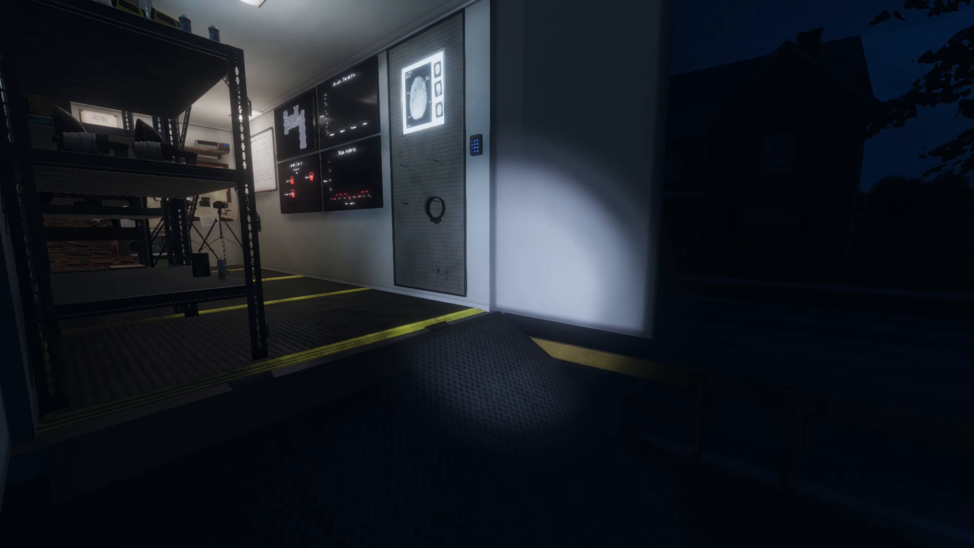
{"action": "mouse_move", "coordinate": [487, 274]}
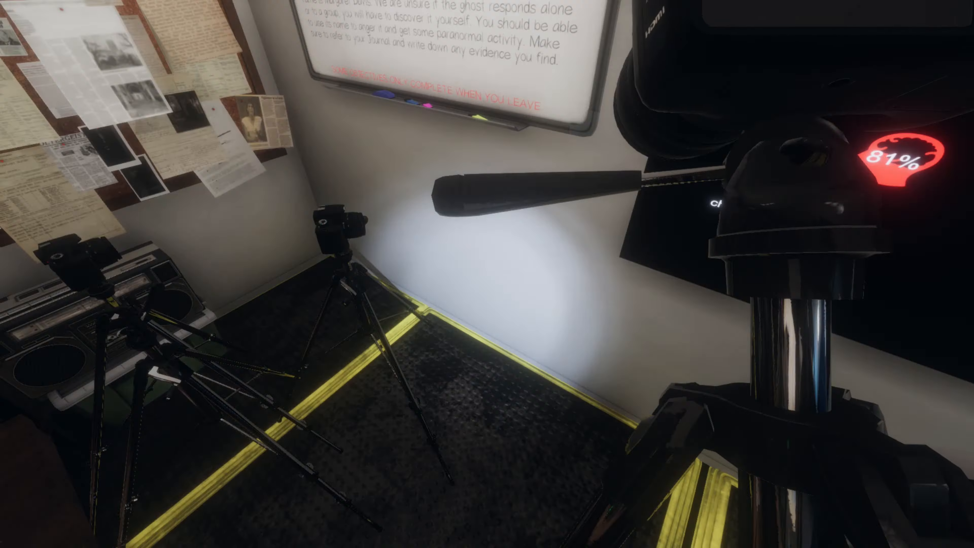
{"action": "mouse_move", "coordinate": [488, 274]}
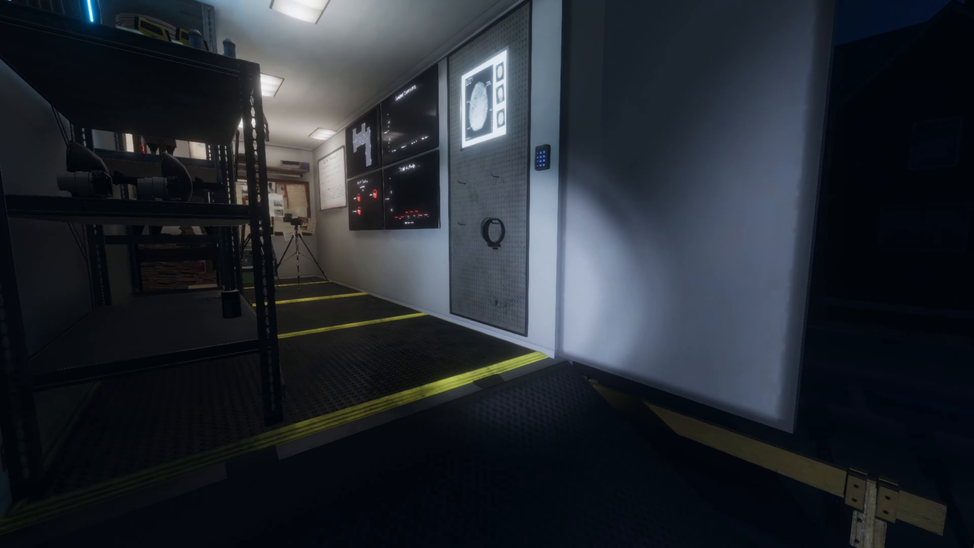
{"action": "mouse_move", "coordinate": [487, 275]}
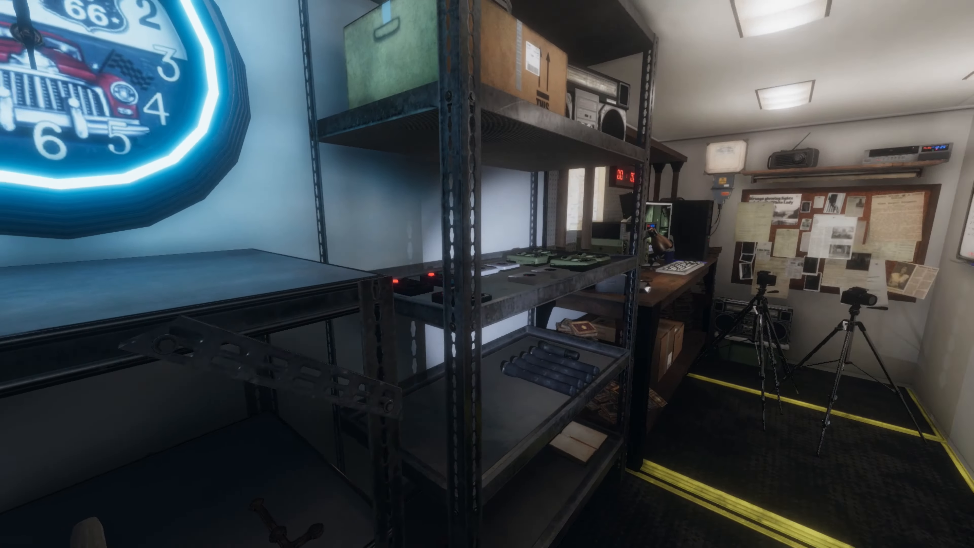
{"action": "mouse_move", "coordinate": [487, 274]}
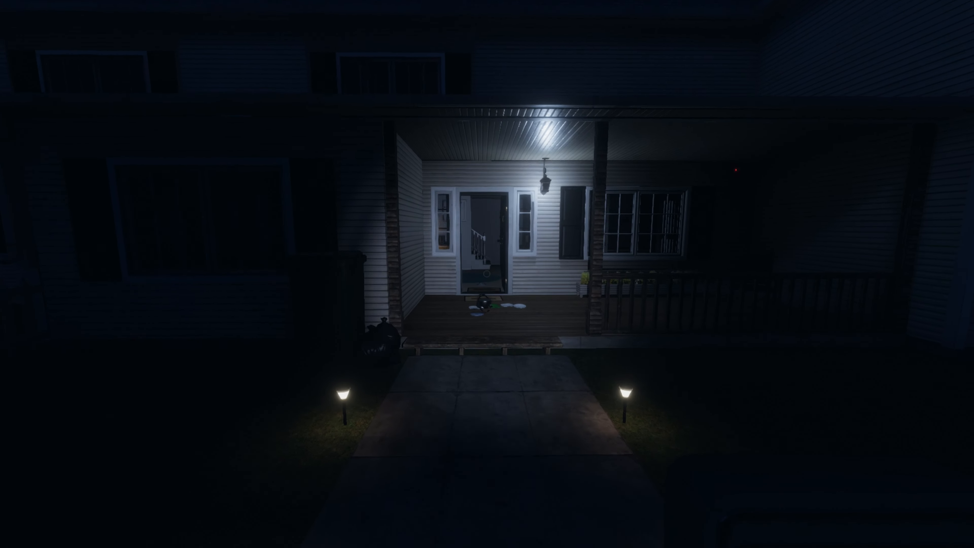
{"action": "mouse_move", "coordinate": [487, 274]}
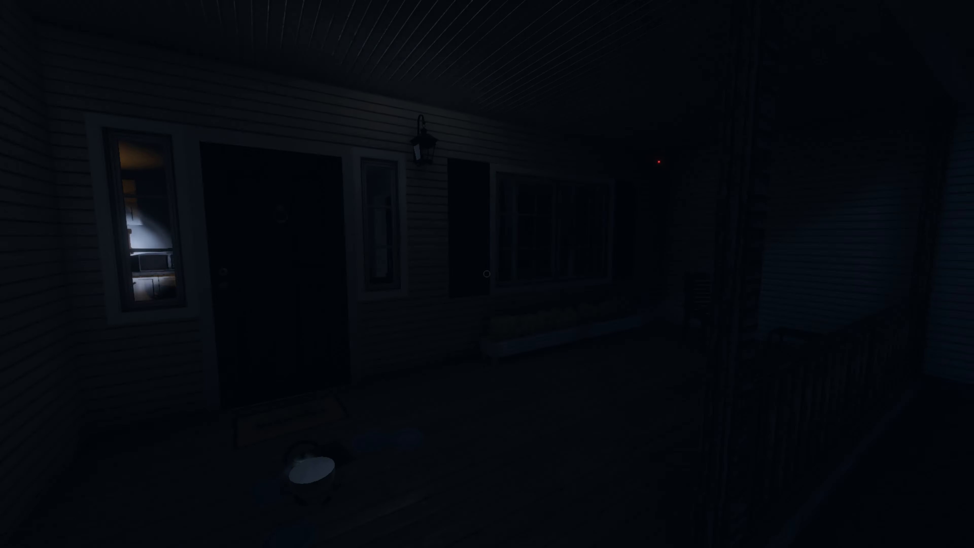
{"action": "mouse_move", "coordinate": [487, 274]}
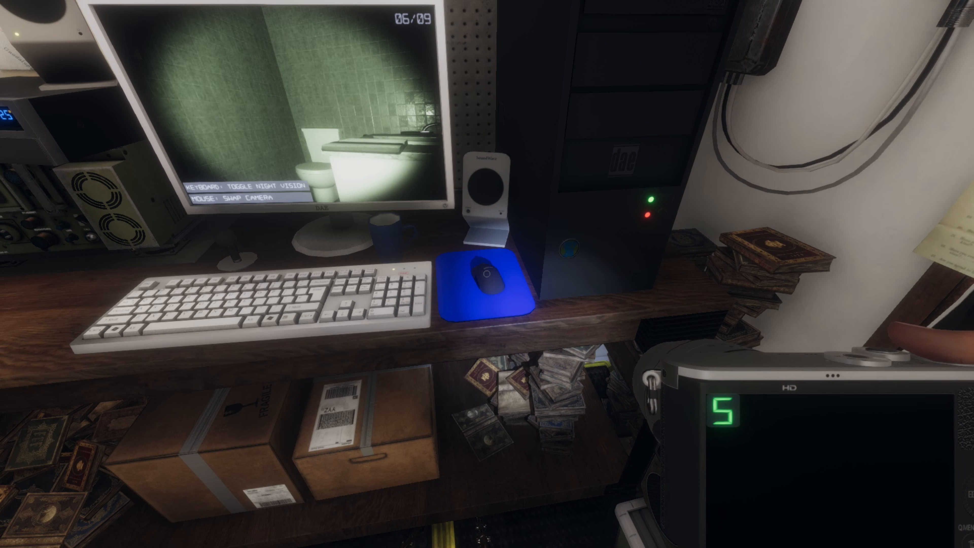
Reset the ghost type to undecided and record Ghost Writing as the second evidence beside Fingerprints
{"action": "left_click", "coordinate": [479, 283]}
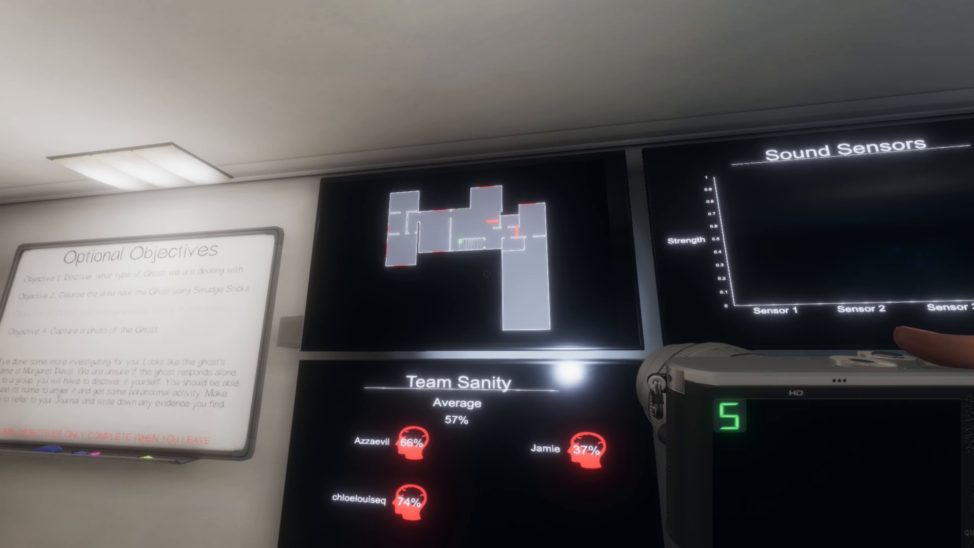
{"action": "mouse_move", "coordinate": [487, 274]}
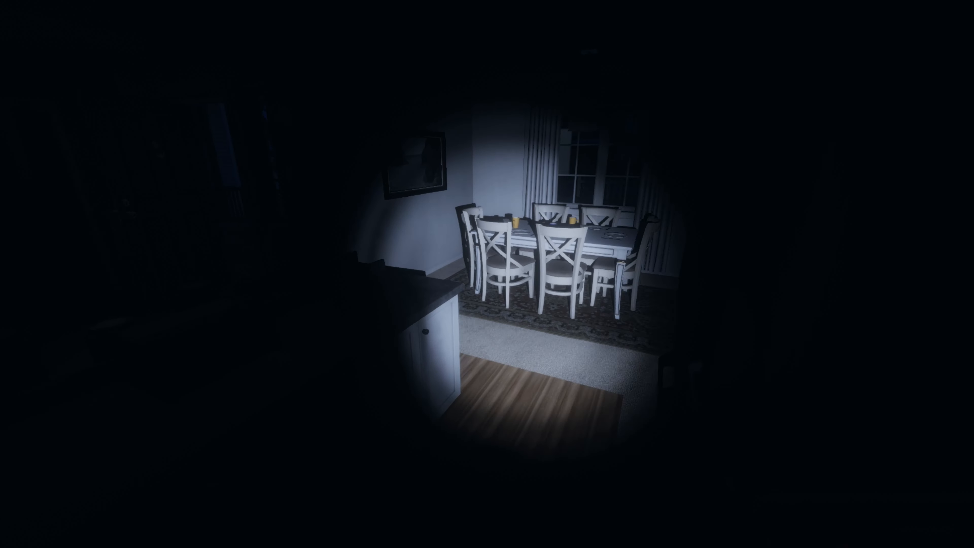
{"action": "mouse_move", "coordinate": [488, 274]}
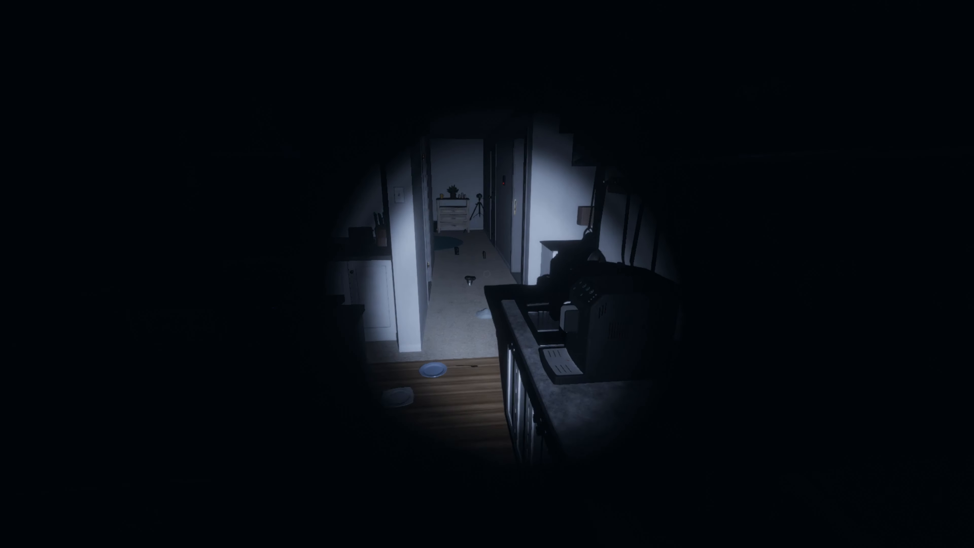
{"action": "mouse_move", "coordinate": [487, 274]}
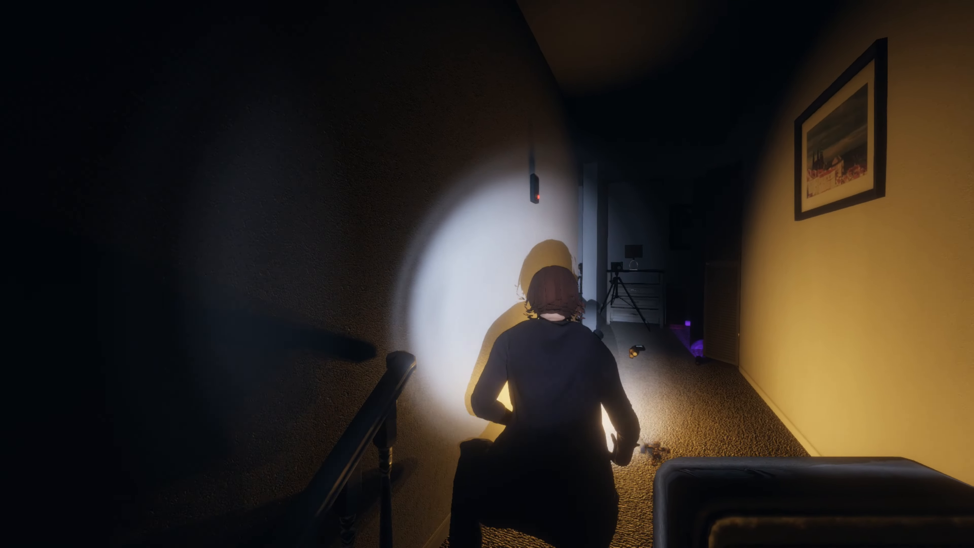
{"action": "mouse_move", "coordinate": [487, 274]}
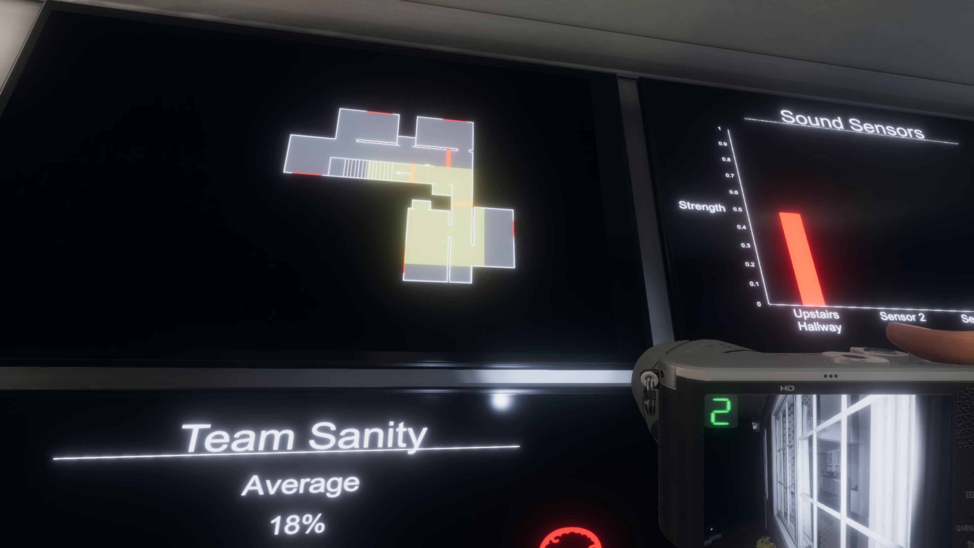
{"action": "mouse_move", "coordinate": [487, 274]}
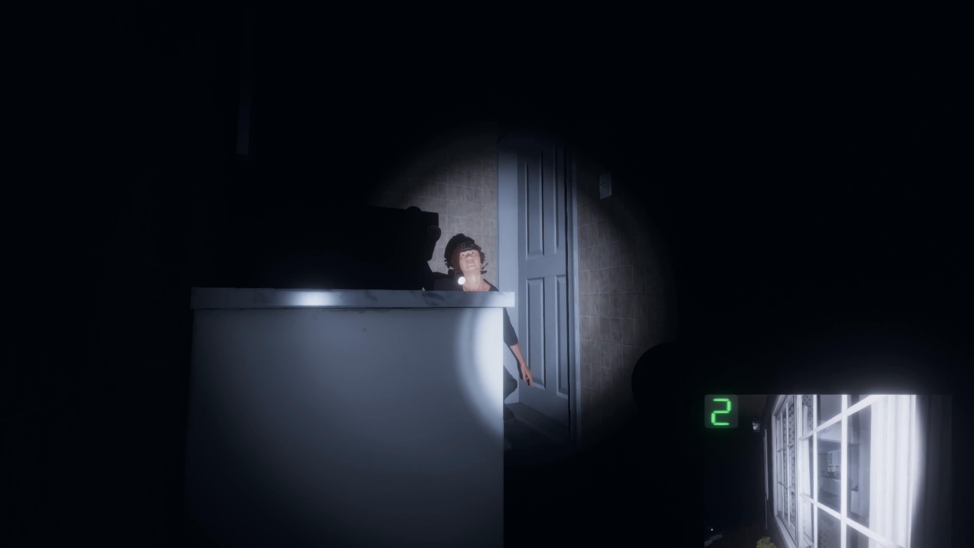
{"action": "mouse_move", "coordinate": [487, 274]}
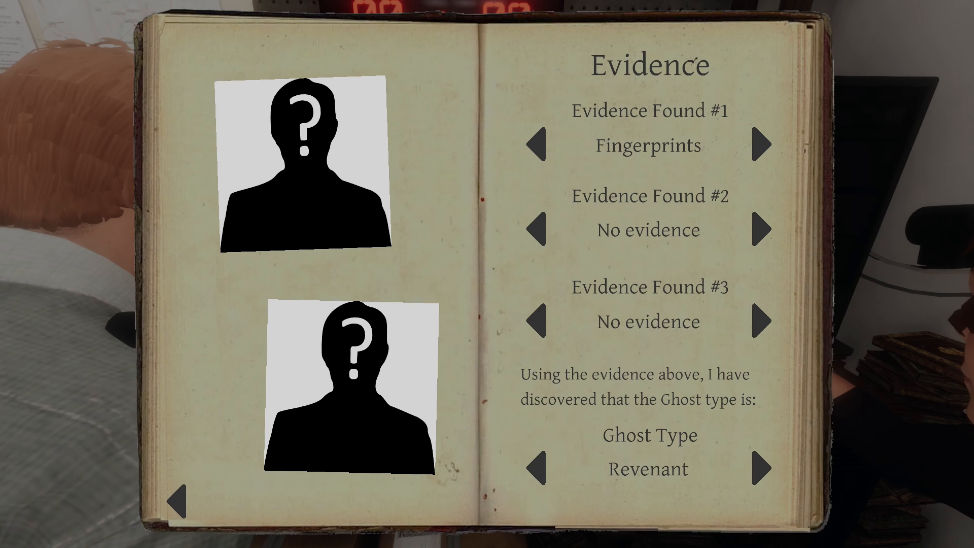
{"action": "left_click", "coordinate": [536, 469]}
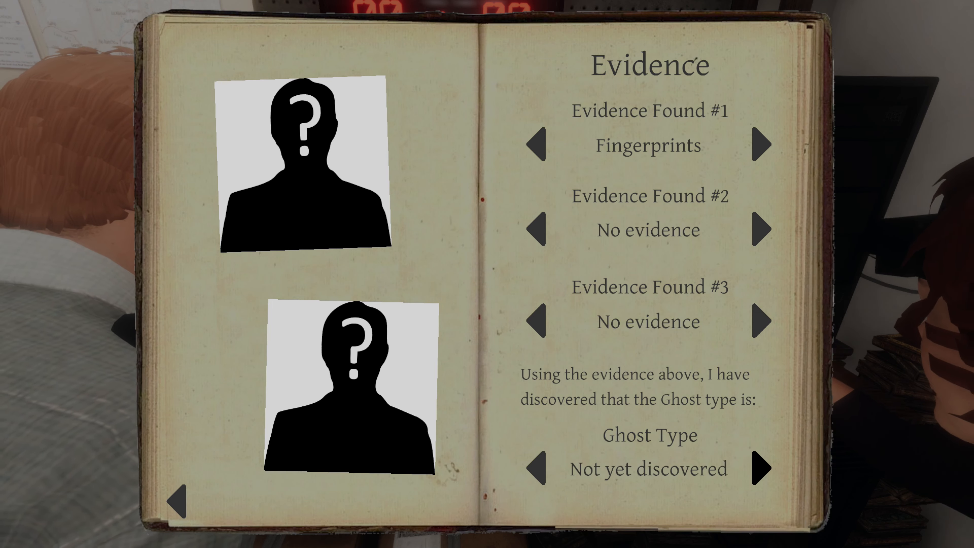
{"action": "left_click", "coordinate": [762, 469]}
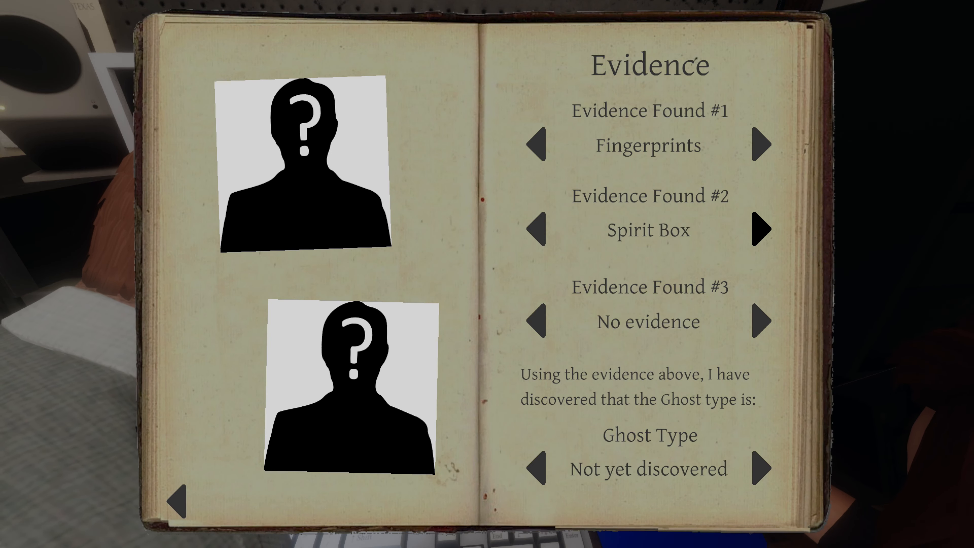
{"action": "left_click", "coordinate": [763, 229]}
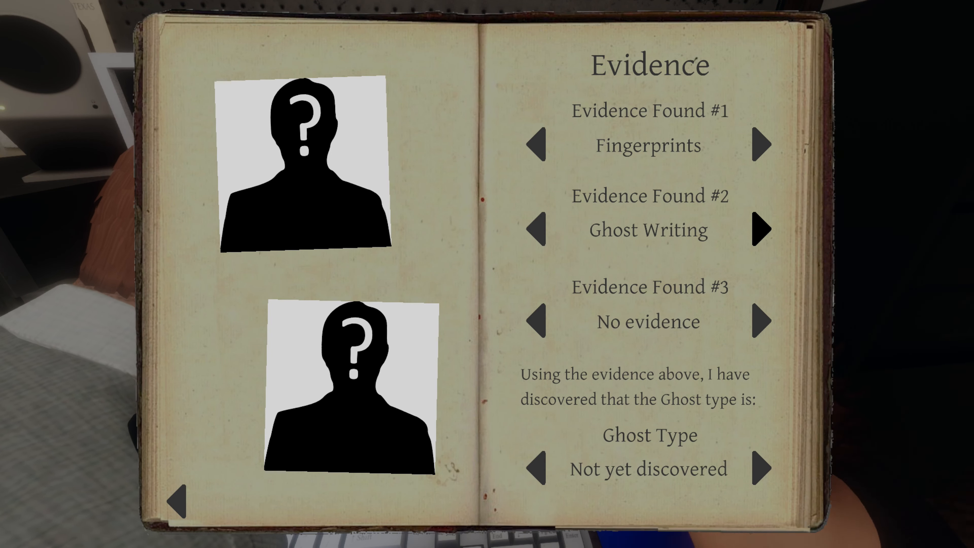
{"action": "left_click", "coordinate": [763, 468]}
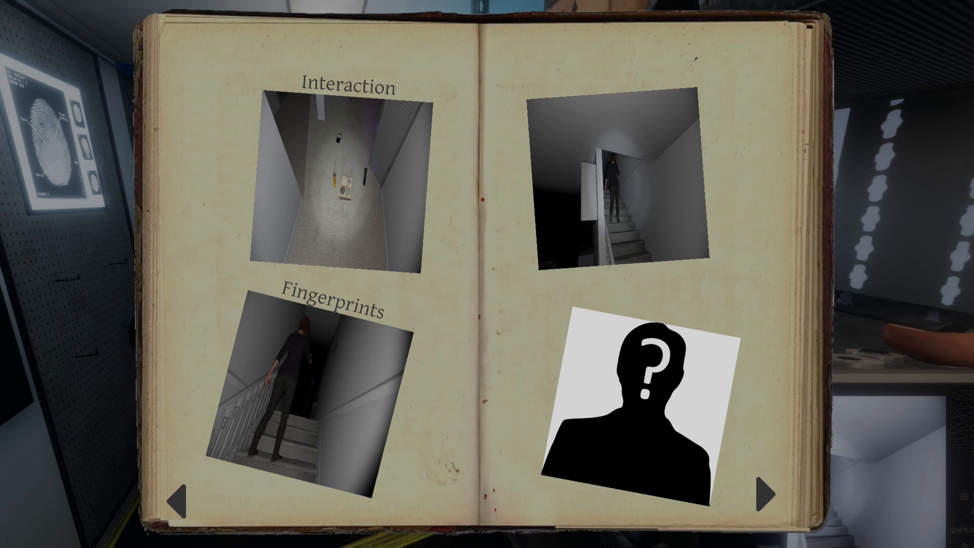
Return to the evidence page and set the ghost type to Revenant
{"action": "left_click", "coordinate": [765, 493]}
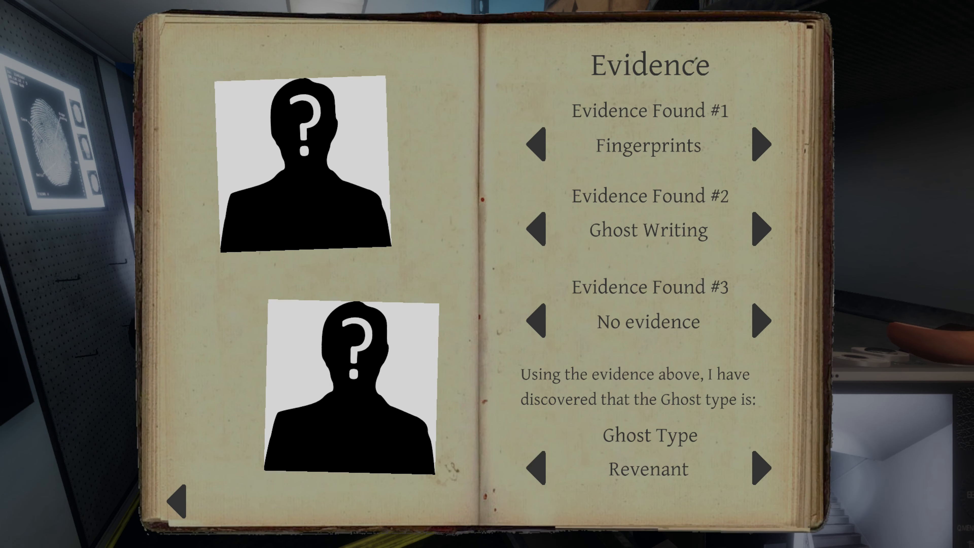